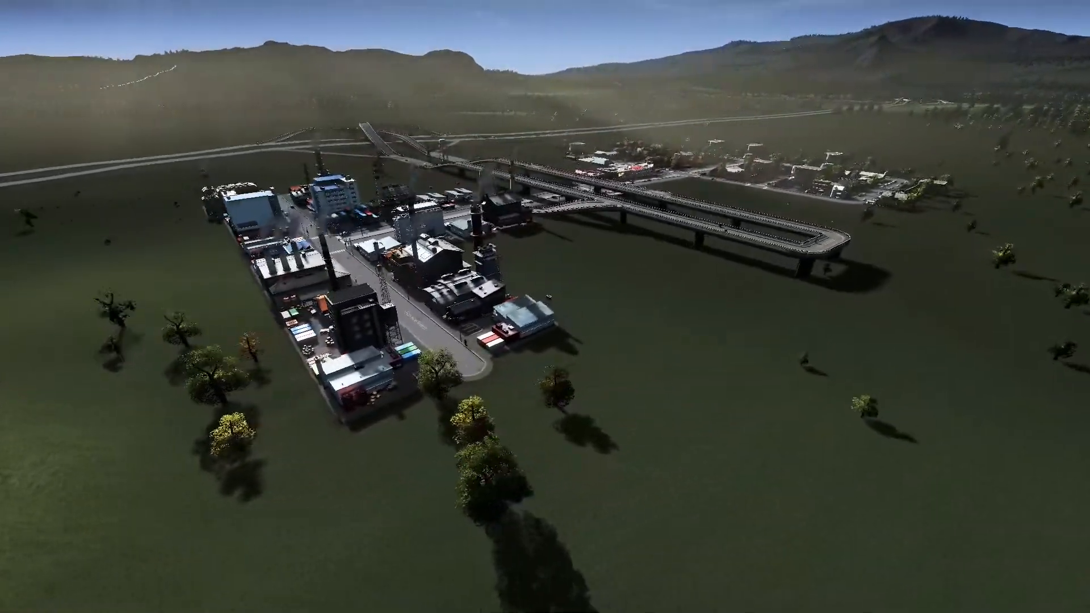
- Zoom out over the empty starting tile to view the two incoming highway stubs
scroll("down", 3)
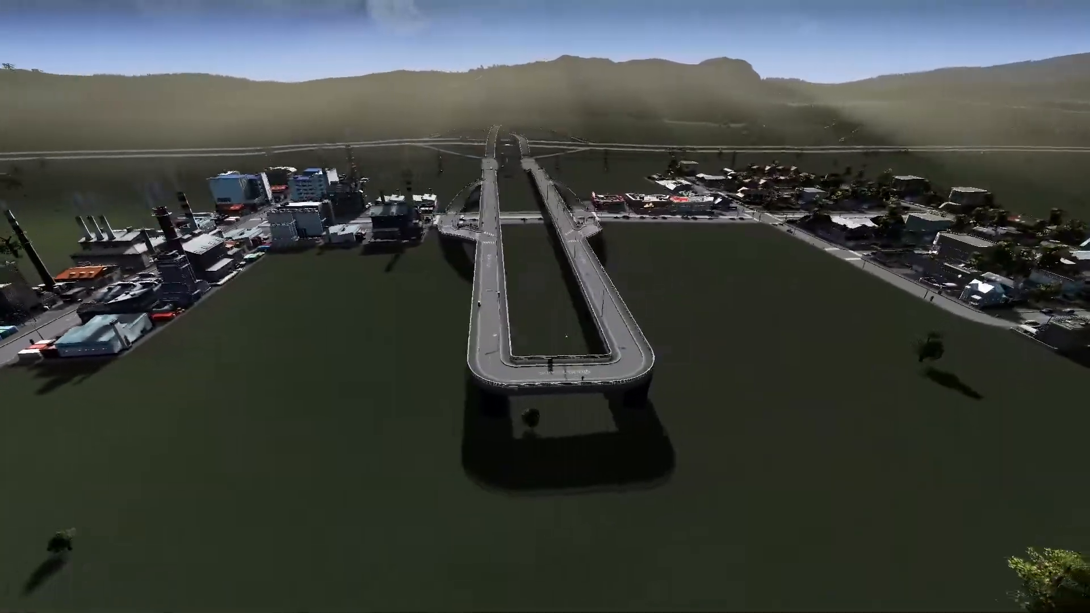
scroll("down", 3)
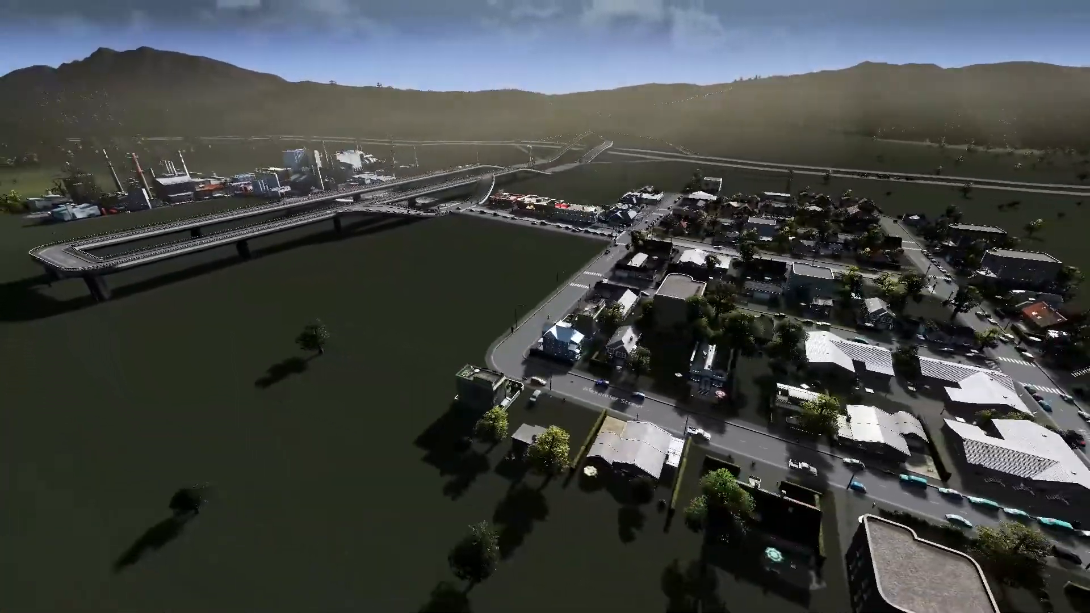
scroll("down", 3)
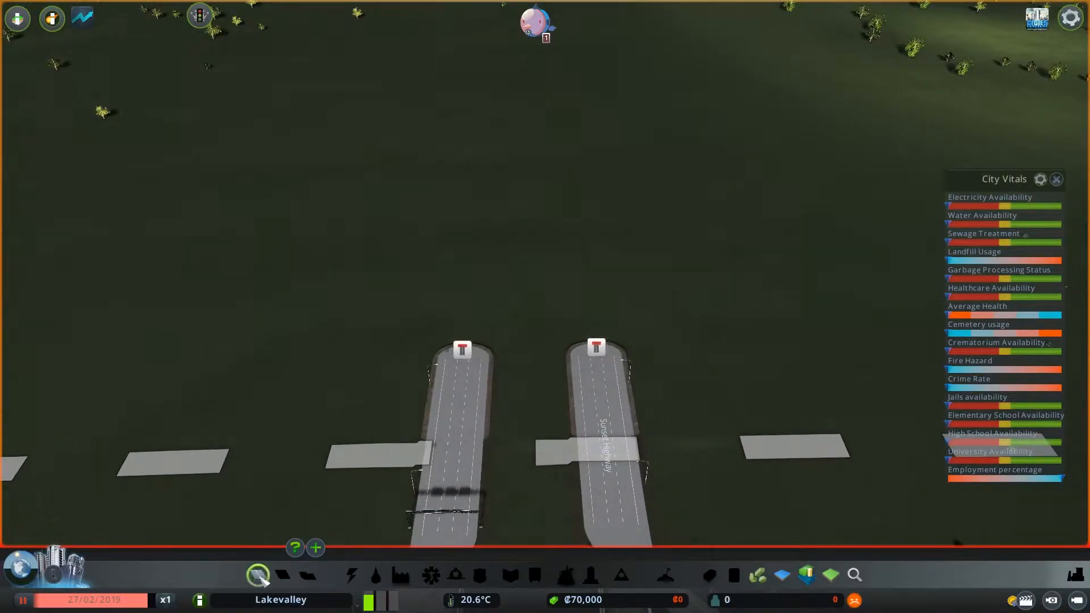
- Bring up the Roads build menu from the bottom toolbar
left_click(280, 574)
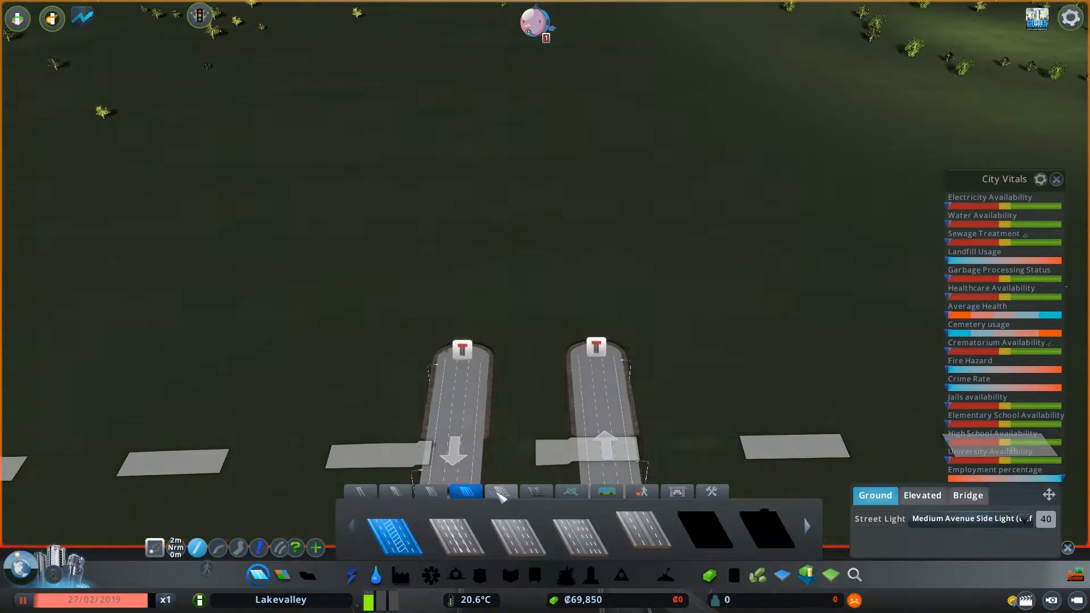
mouse_move(645, 537)
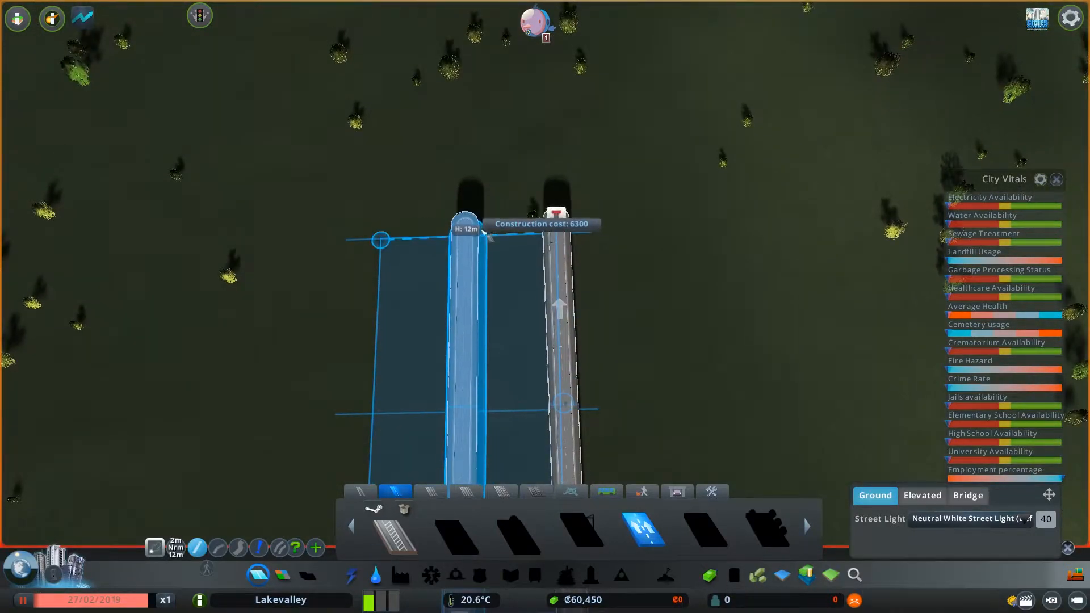
- Lay the one-way highway extension onward from the existing carriageway end
left_click(560, 229)
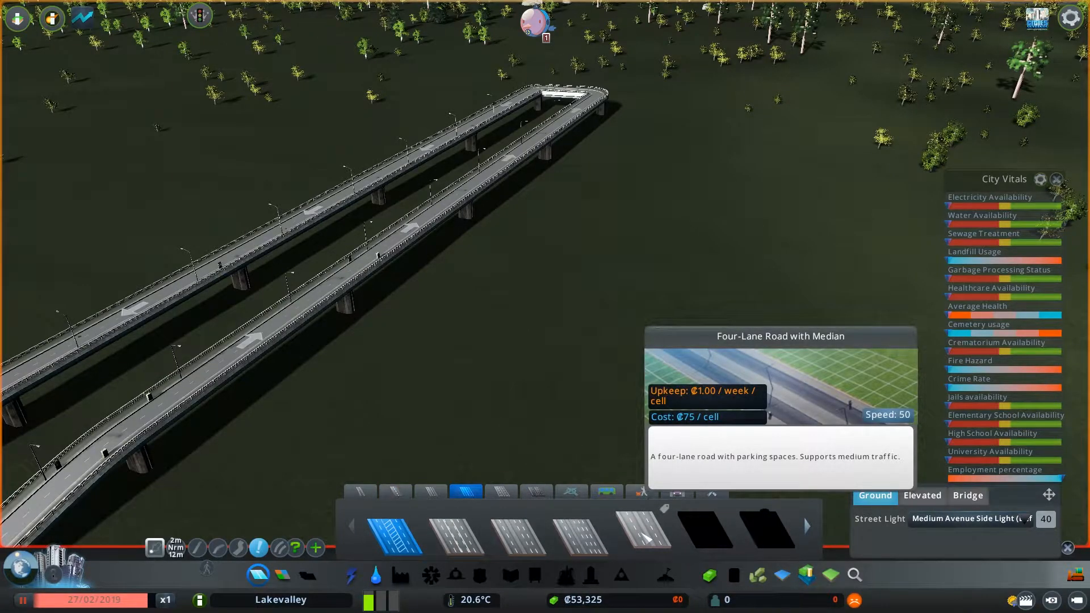
- Select the Four-Lane Road with Median from the Medium Roads types
left_click(646, 537)
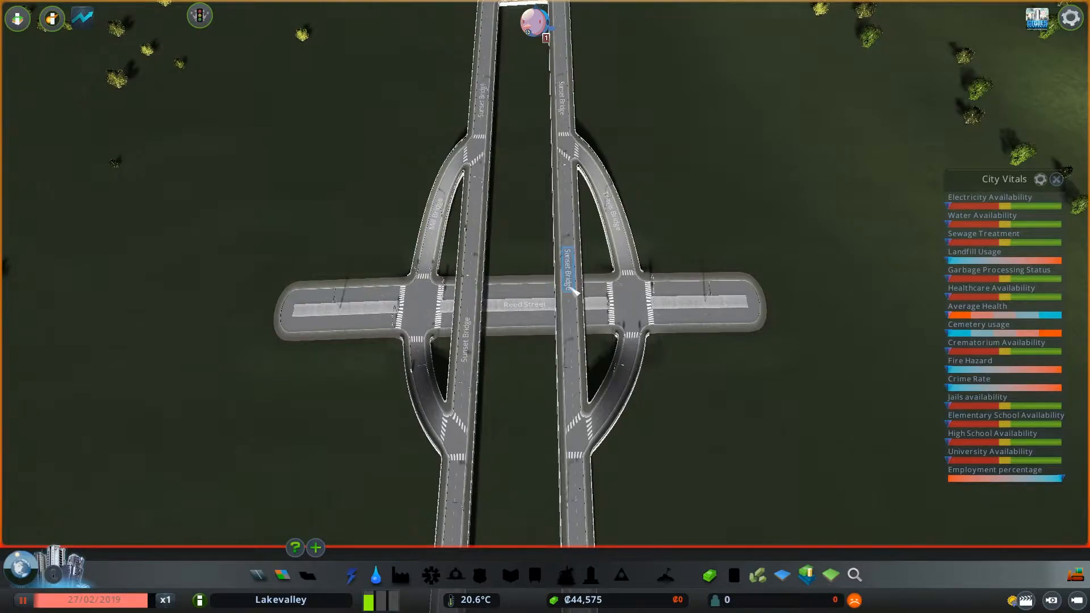
- Return to the Roads build menu to continue the cross street
left_click(257, 574)
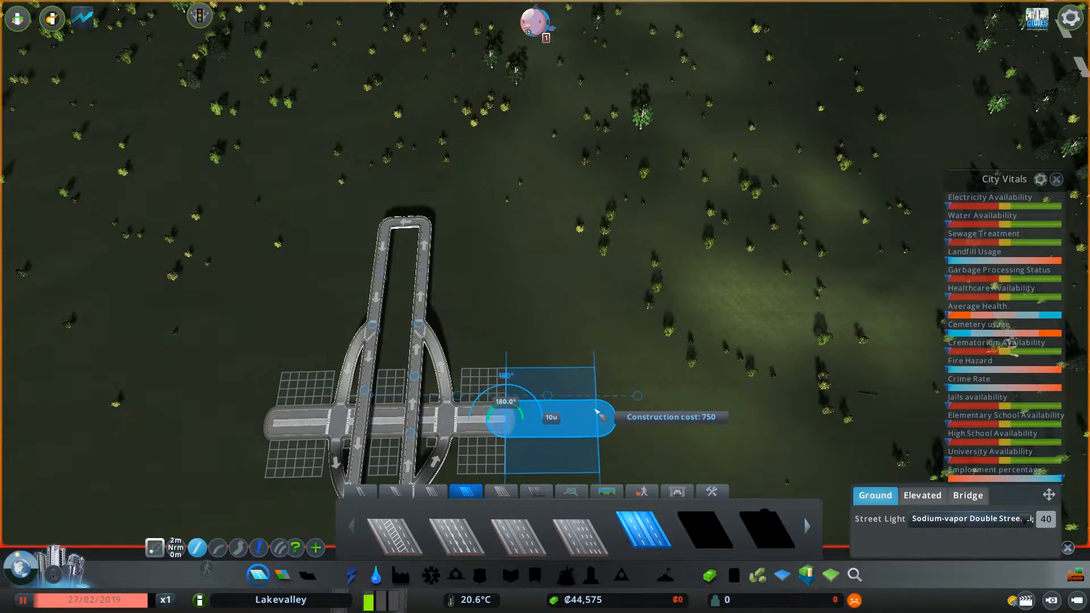
- Extend the cross street east to the new road and return to Medium Roads
left_click(600, 416)
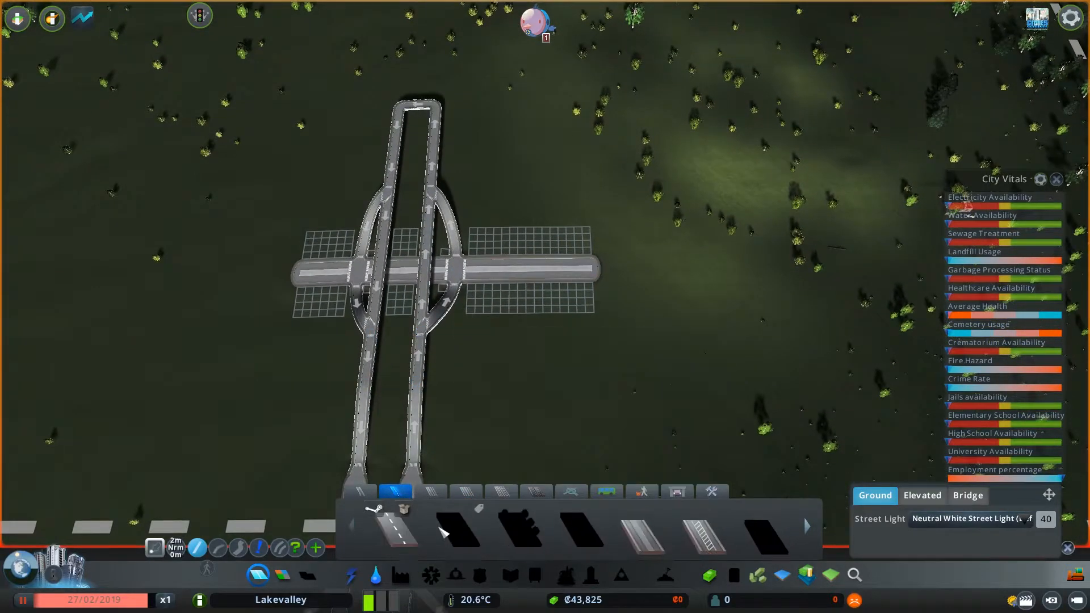
mouse_move(397, 533)
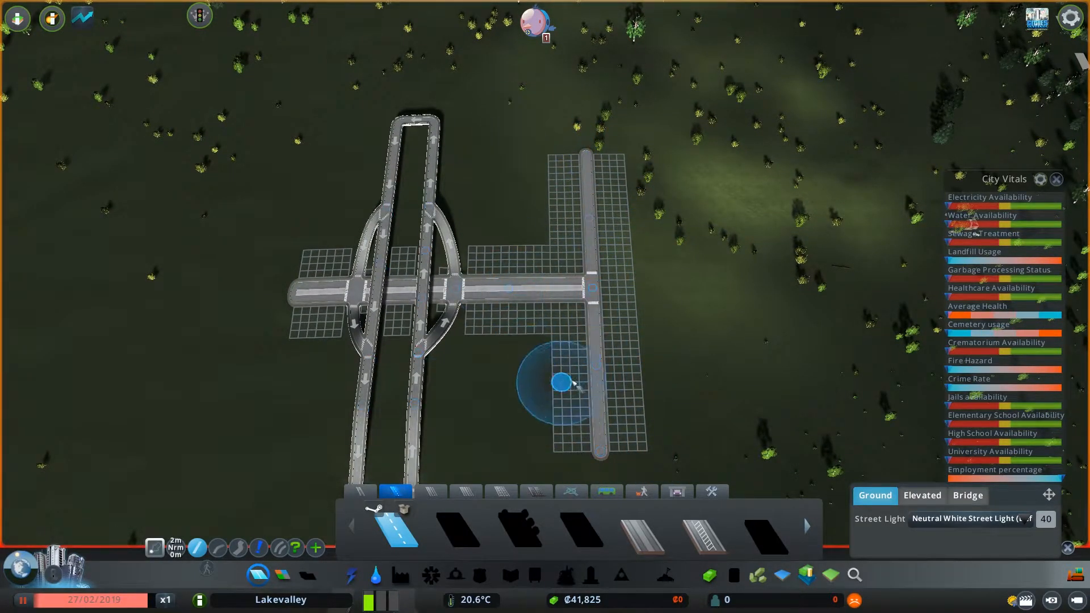
left_click(464, 494)
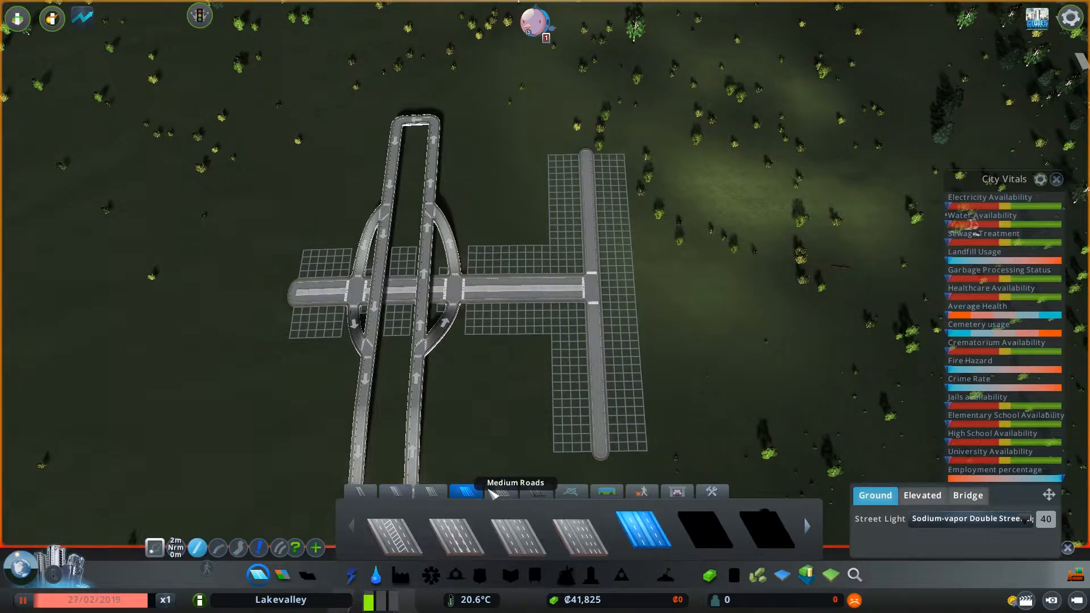
mouse_move(645, 532)
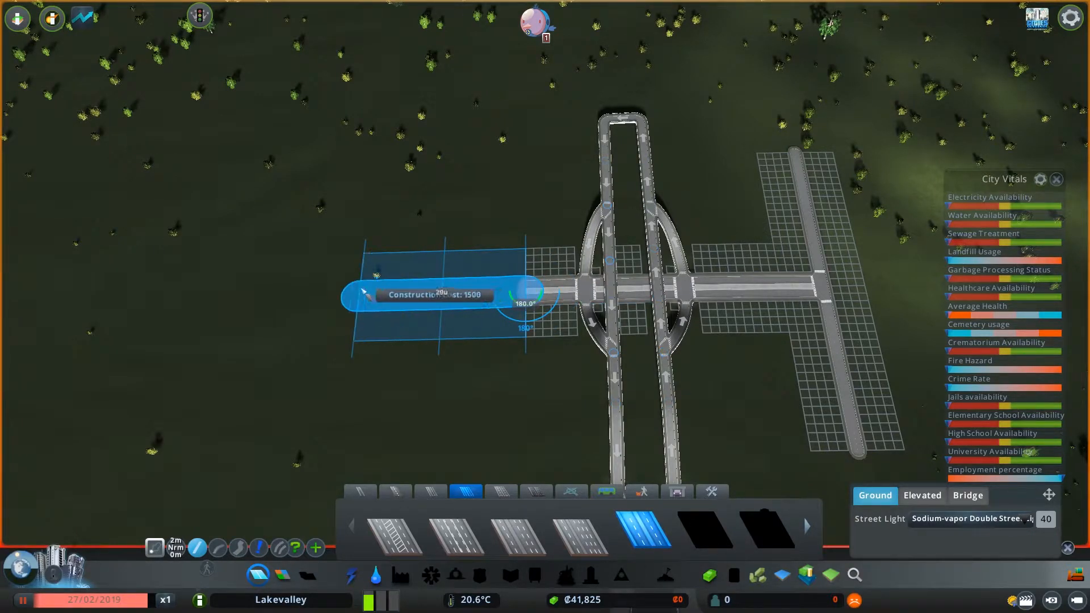
- Lay the main road extension westward from the interchange
left_click(438, 295)
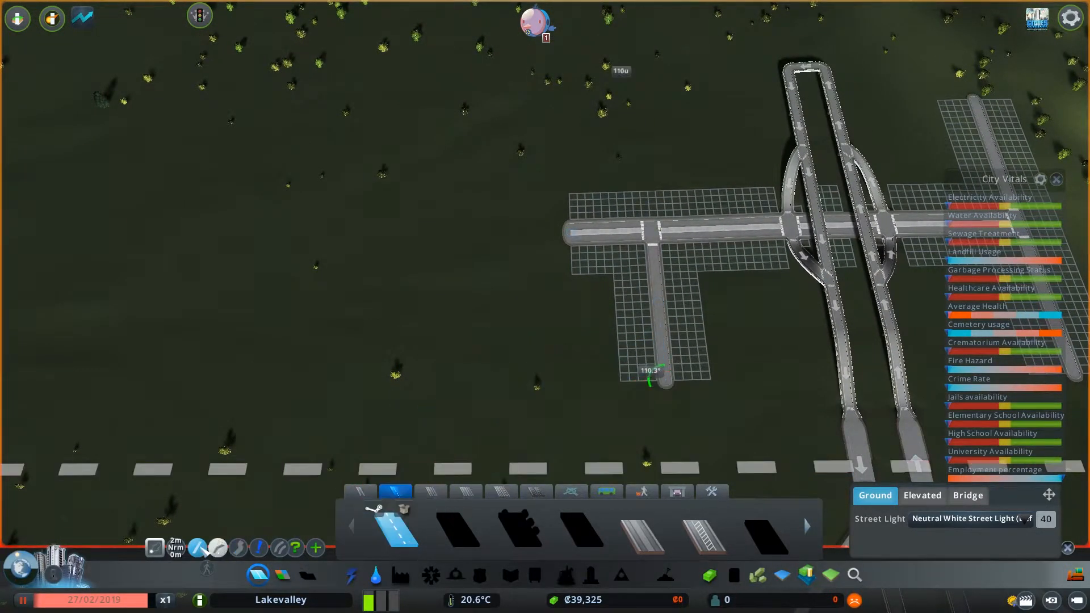
- Bring up the road elevation step and building mode options
left_click(196, 549)
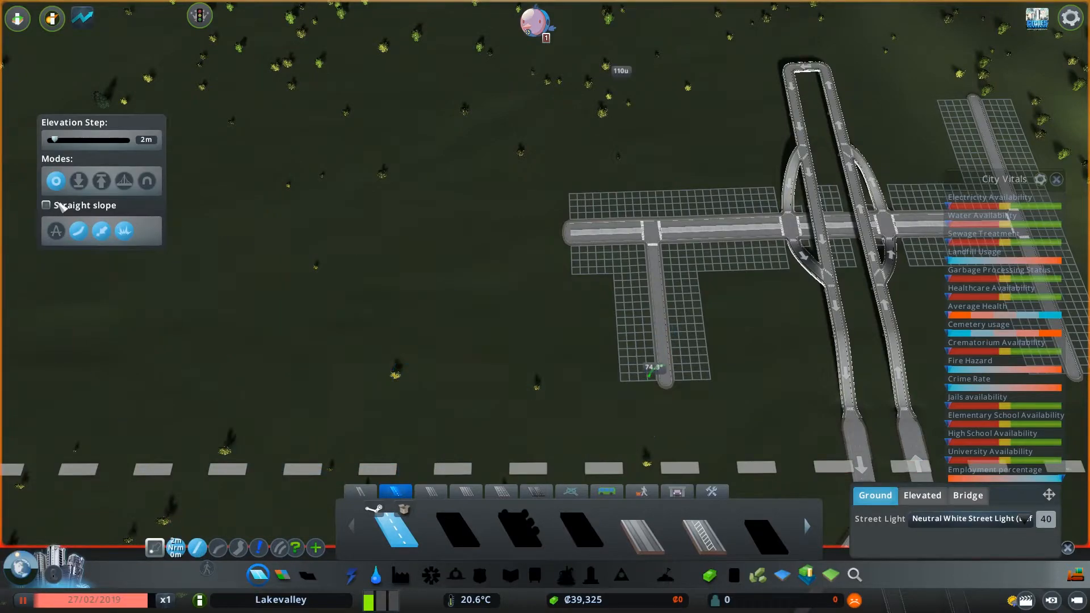
left_click(154, 547)
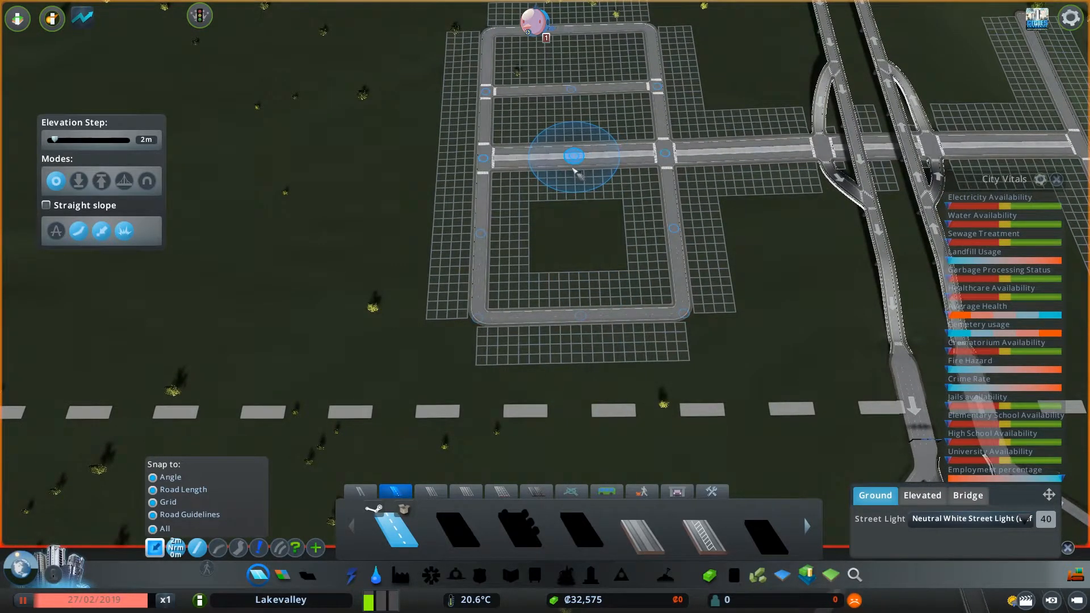
mouse_move(664, 153)
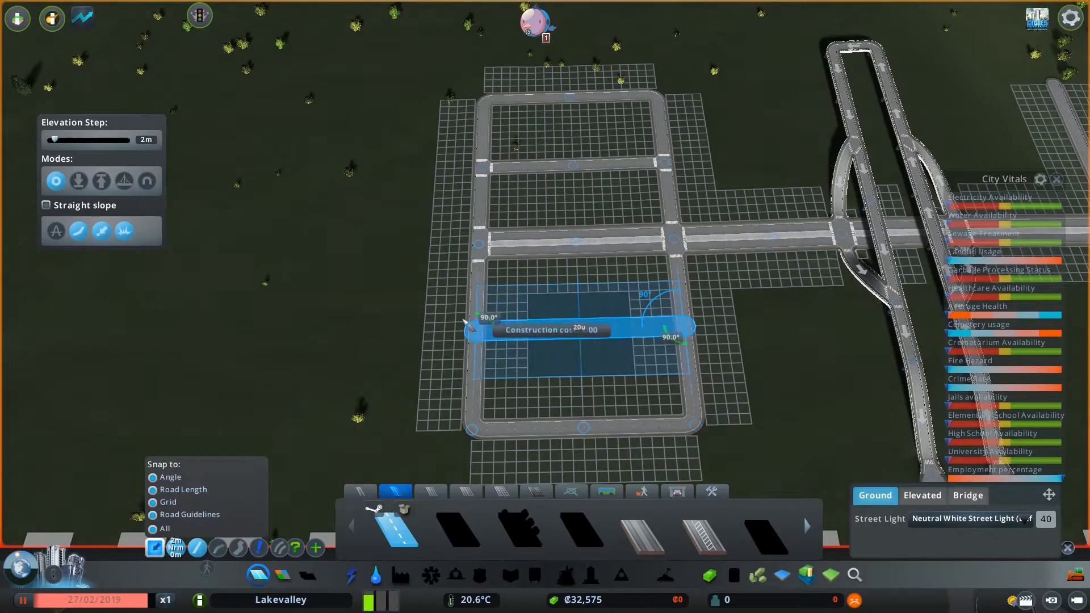
- Finish the straight two-lane road across the lower block, splitting it in two
left_click(577, 331)
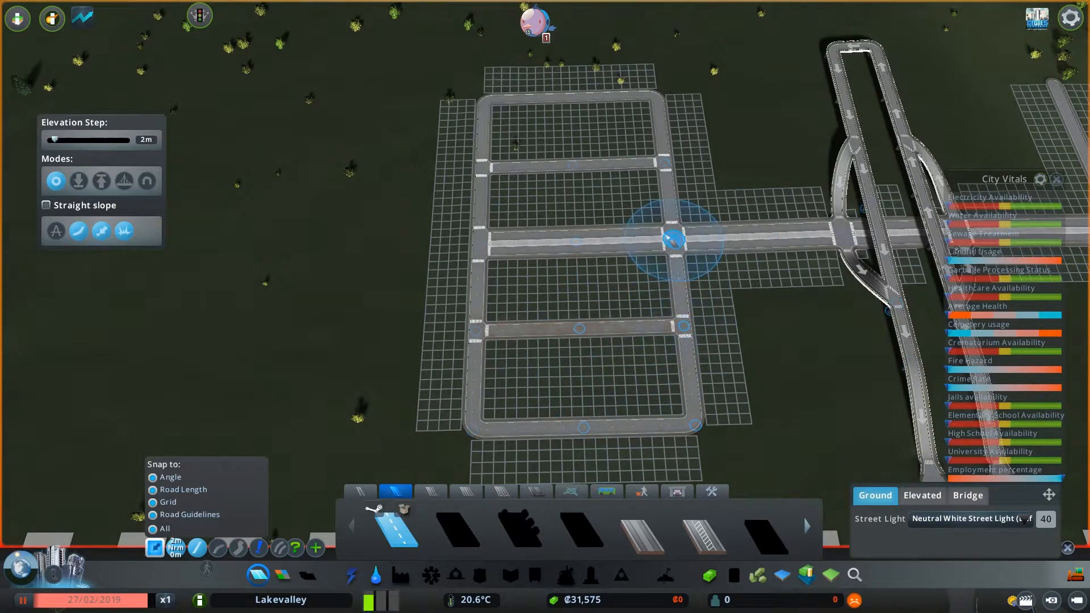
mouse_move(556, 240)
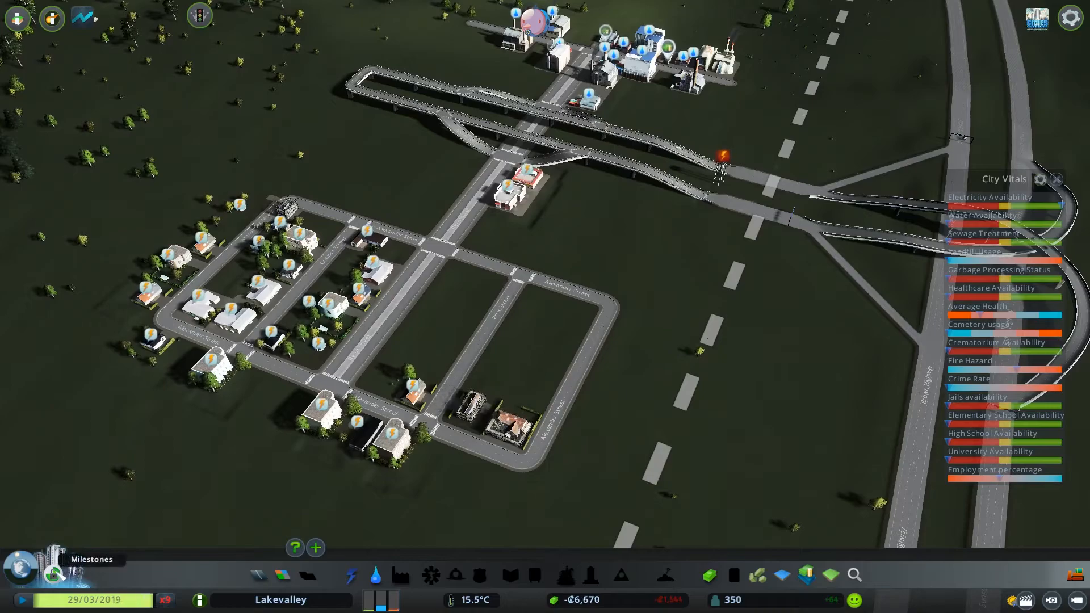
left_click(52, 569)
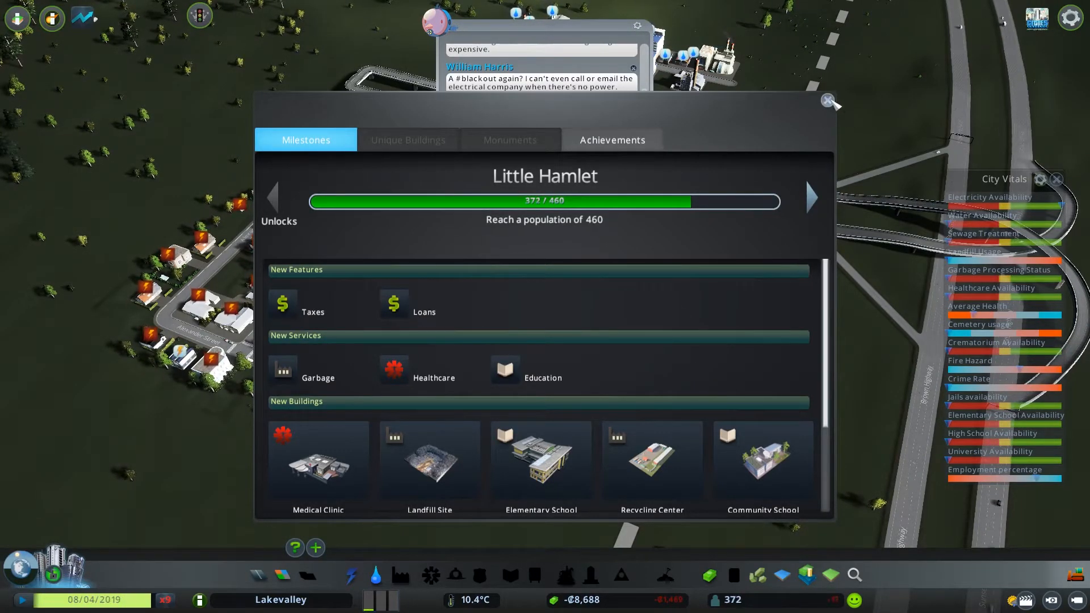
left_click(827, 101)
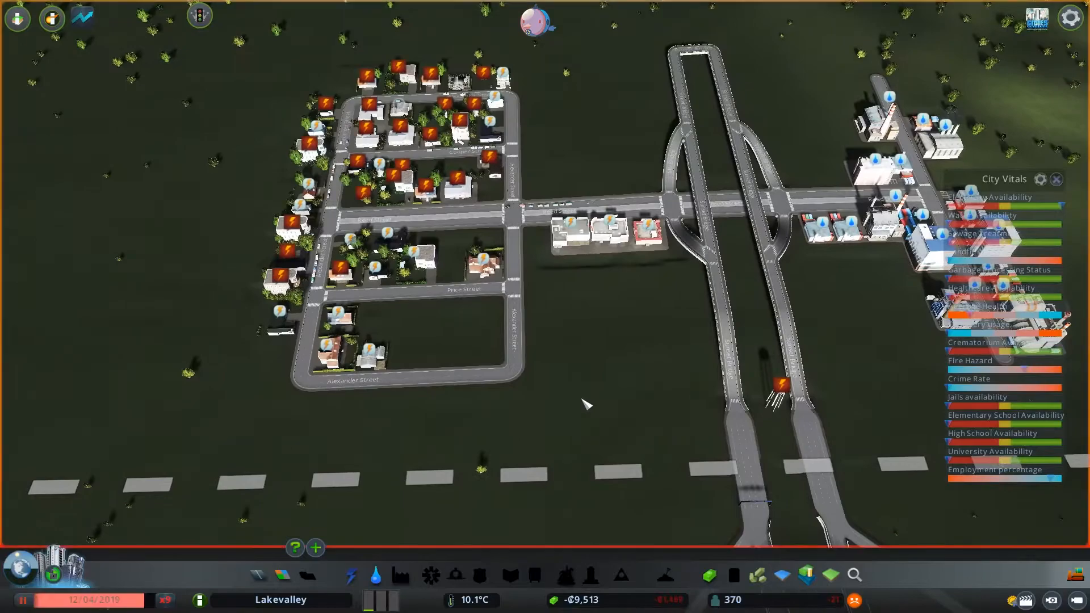
- Take a loan in the Economy panel, restoring the balance to ₡39,956
left_click(708, 575)
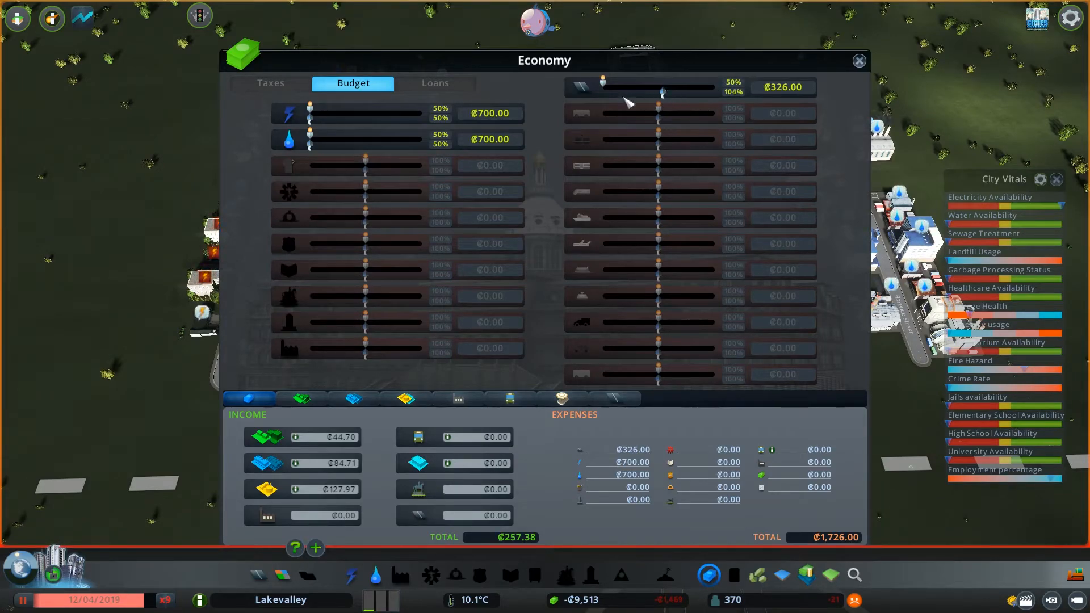
left_click(858, 60)
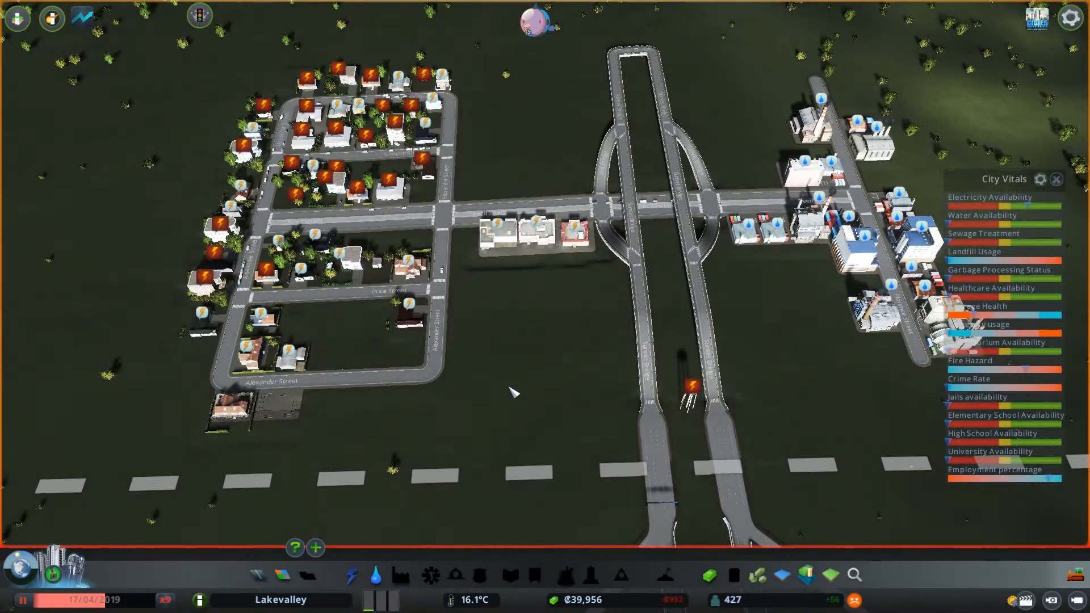
mouse_move(524, 372)
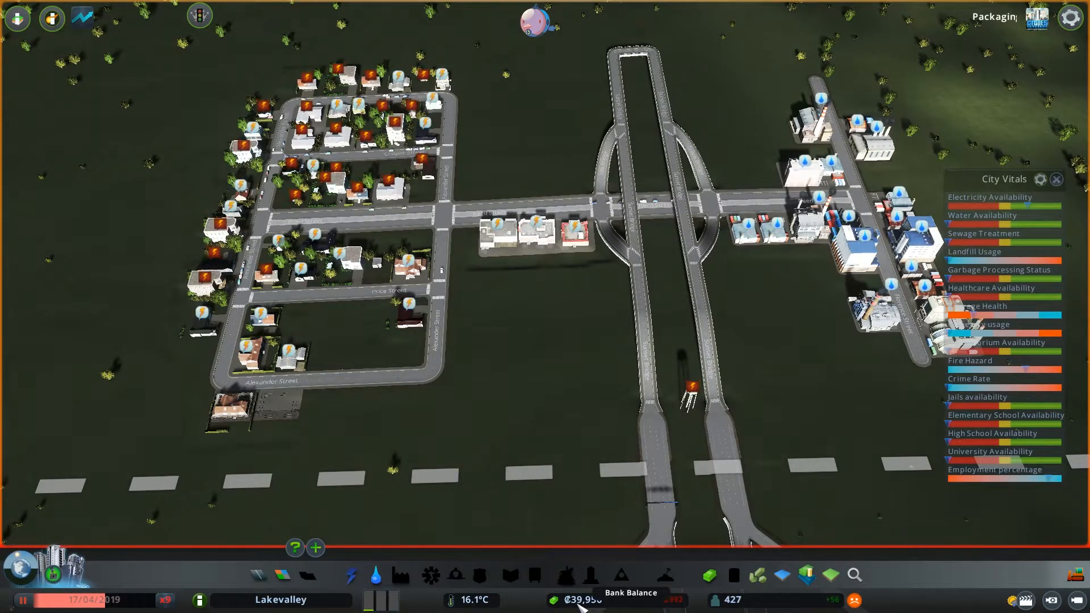
mouse_move(258, 518)
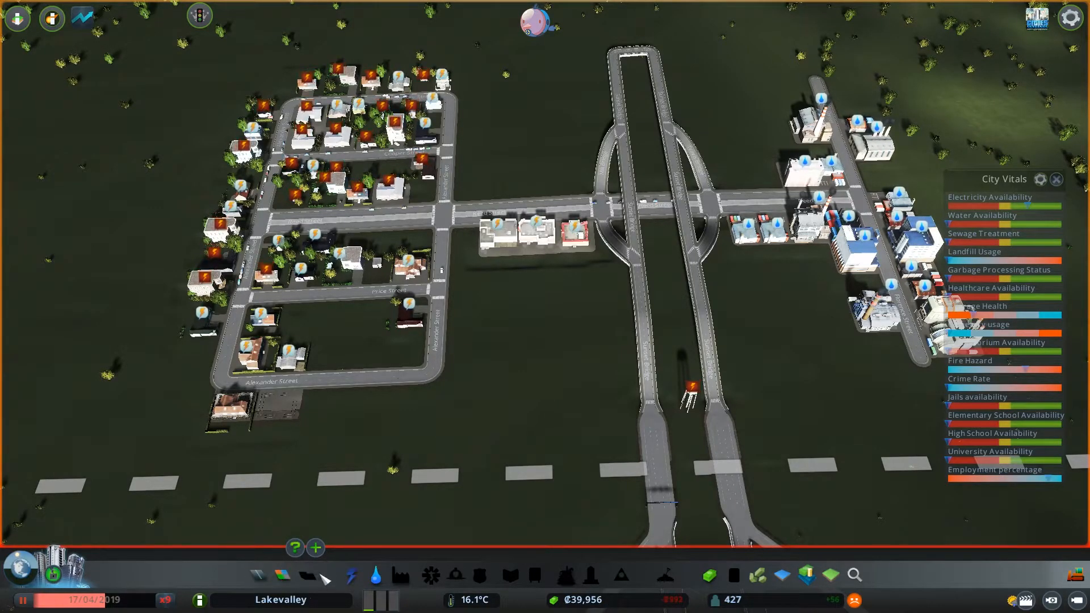
- Place a Wind Turbine near the plant, raising electricity production to 10 MW against 7 MW demand
left_click(351, 574)
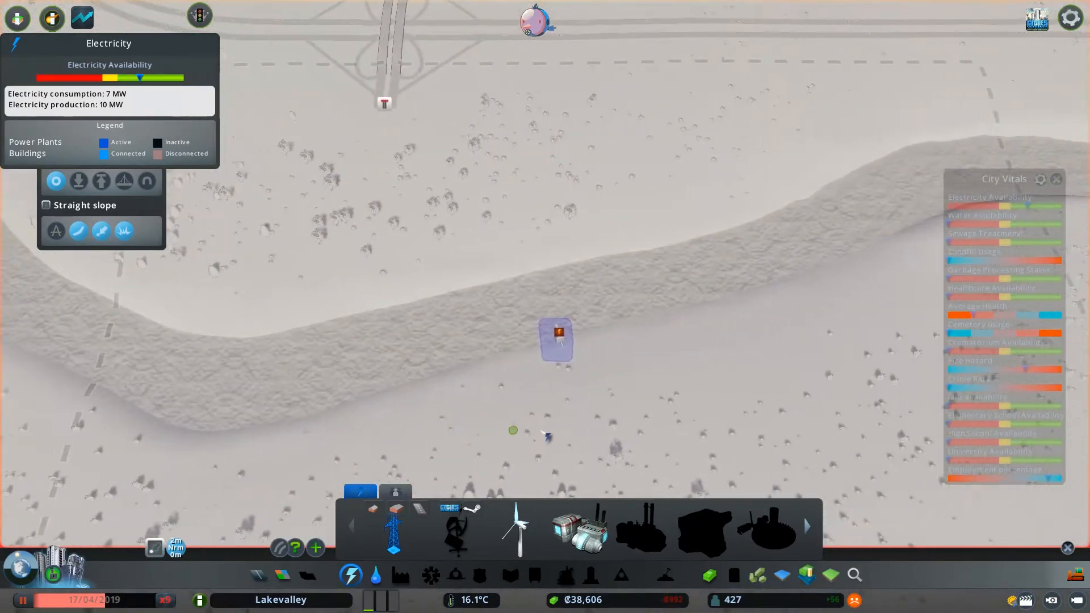
left_click(518, 528)
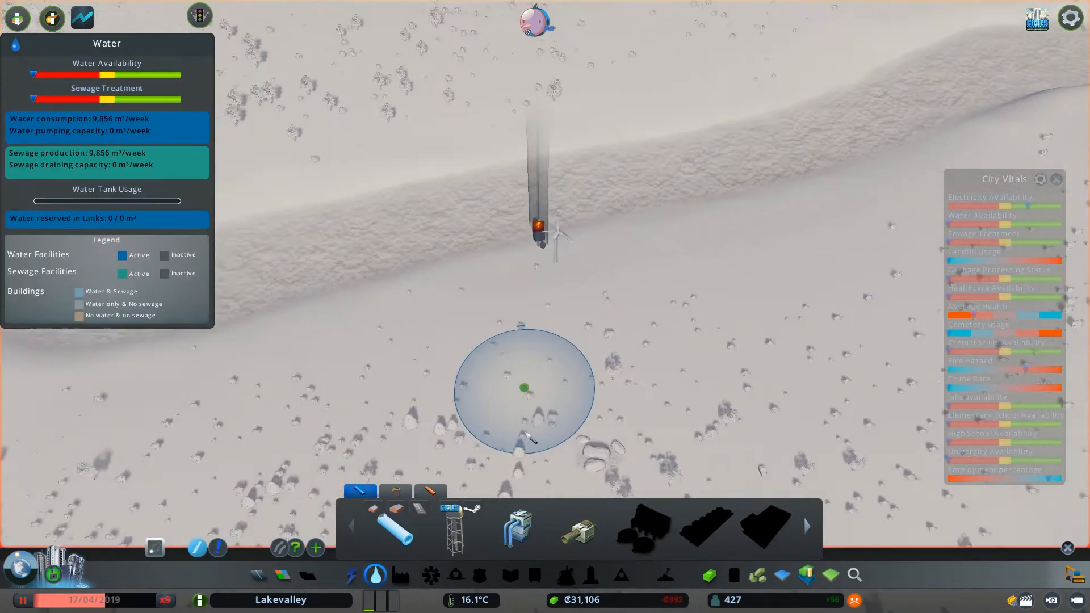
- Run a water pipe section under the residential roads so the homes get water coverage
scroll("down", 3)
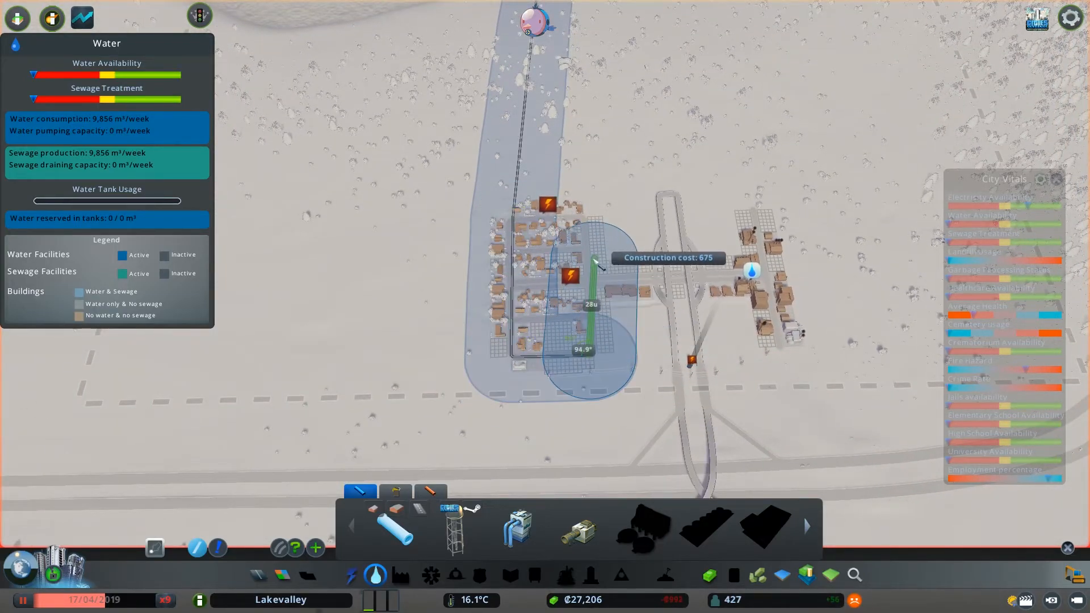
left_click(590, 292)
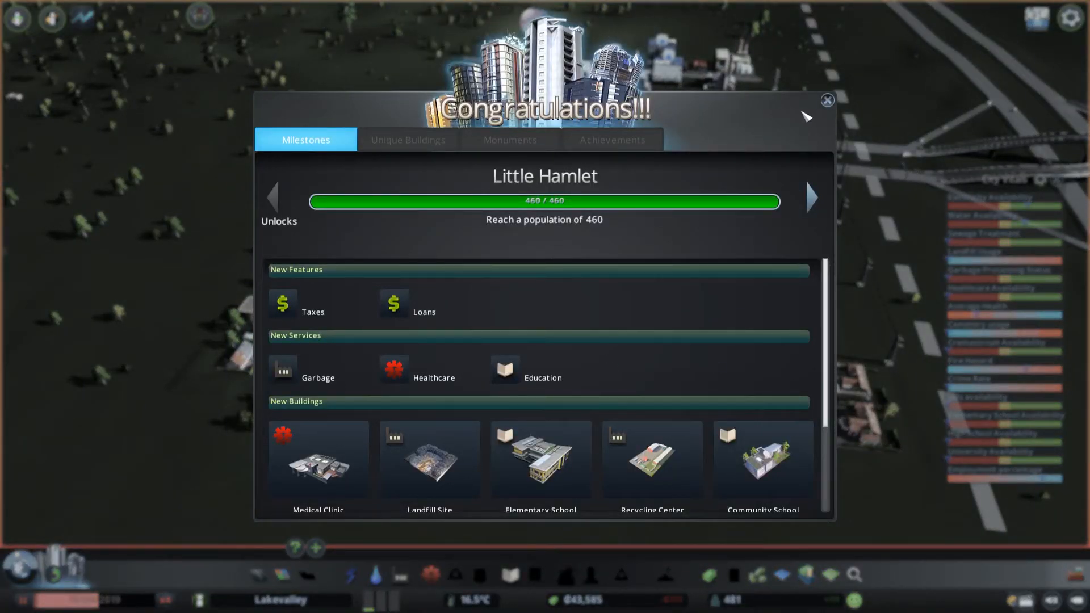
- Dismiss the Little Hamlet congratulations popup and return to the Lakevalley map
left_click(827, 100)
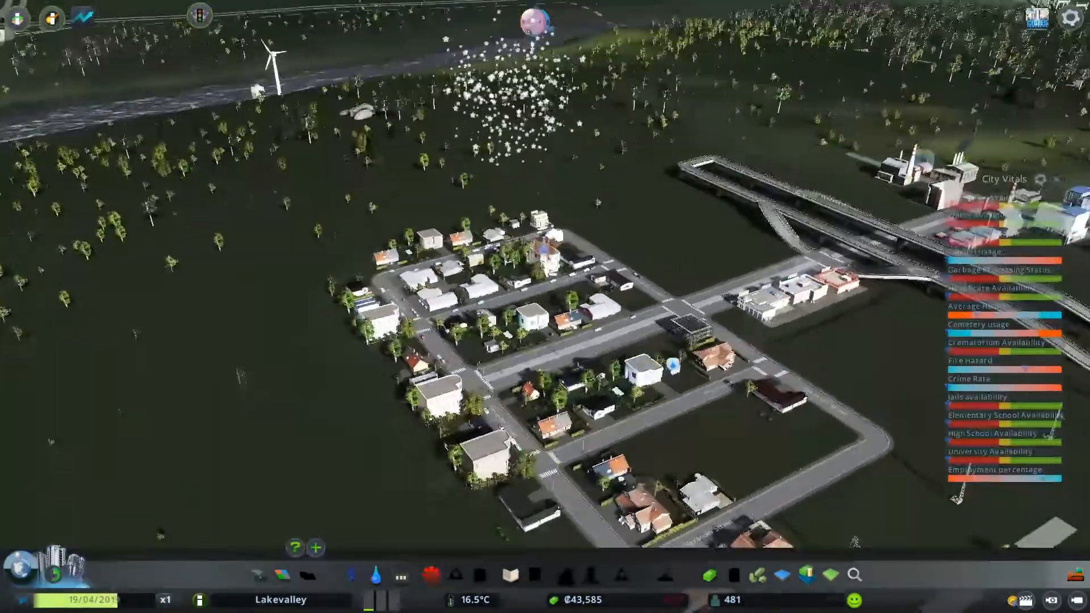